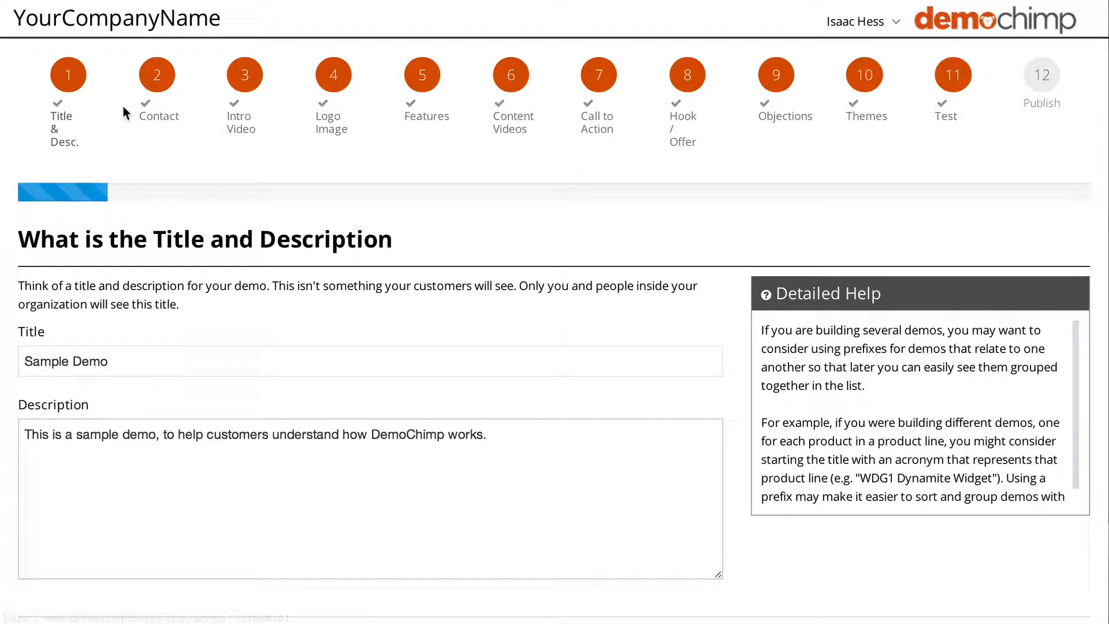
- Upload 1_short (19).MOV as the intro video in wizard step 3
left_click(244, 74)
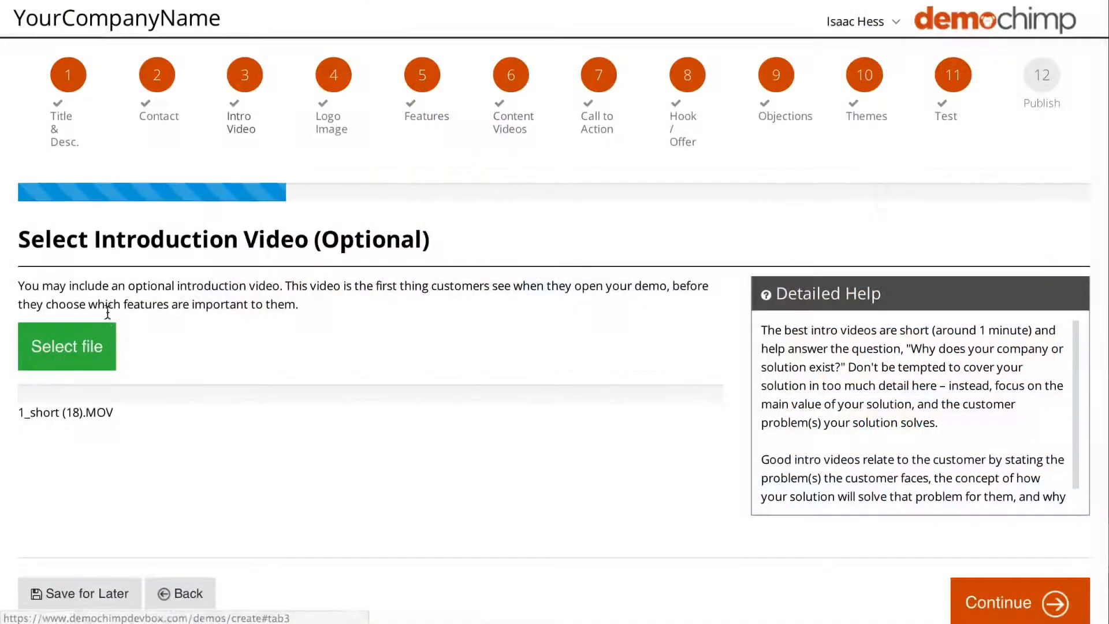
left_click(67, 346)
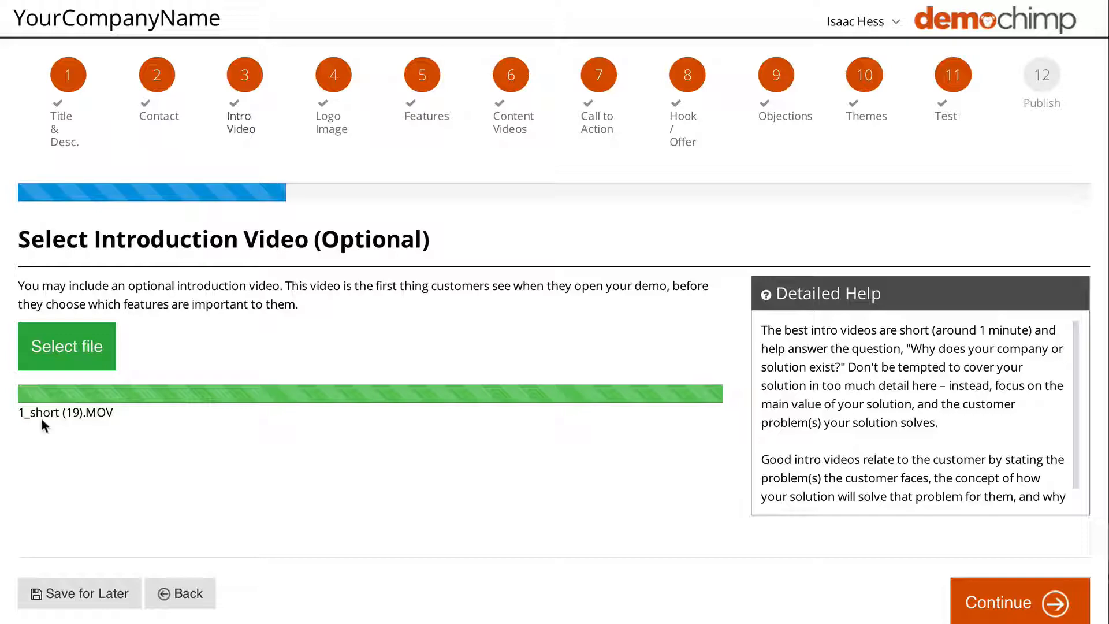
mouse_move(421, 74)
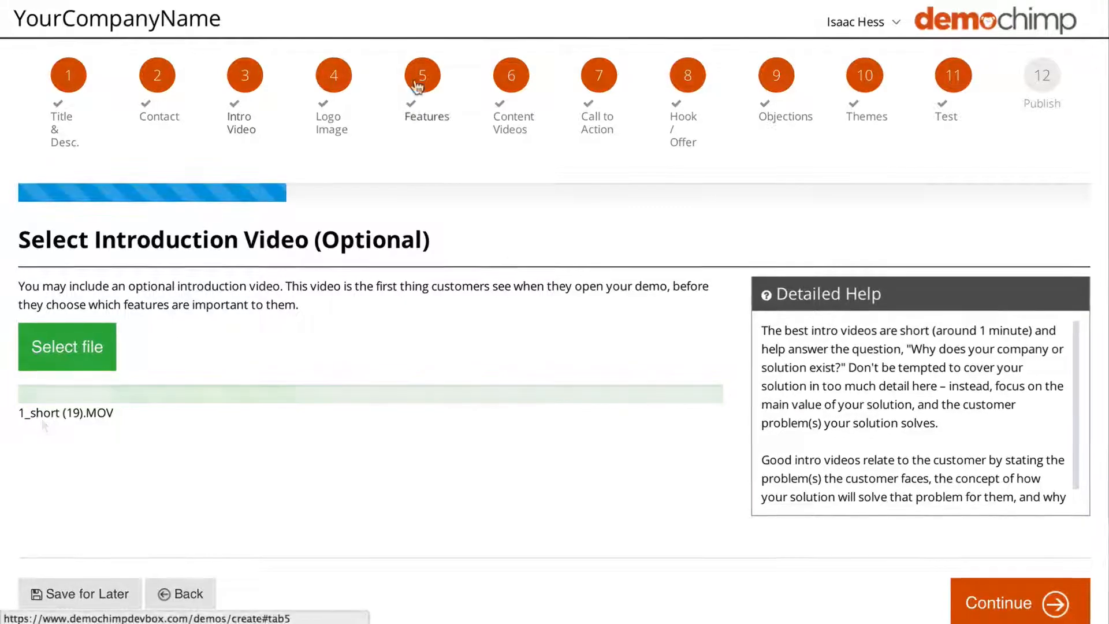
- Show step 5 Features with Amazing Feature 1, Super Feature 2 and Great Feature 3
left_click(1018, 603)
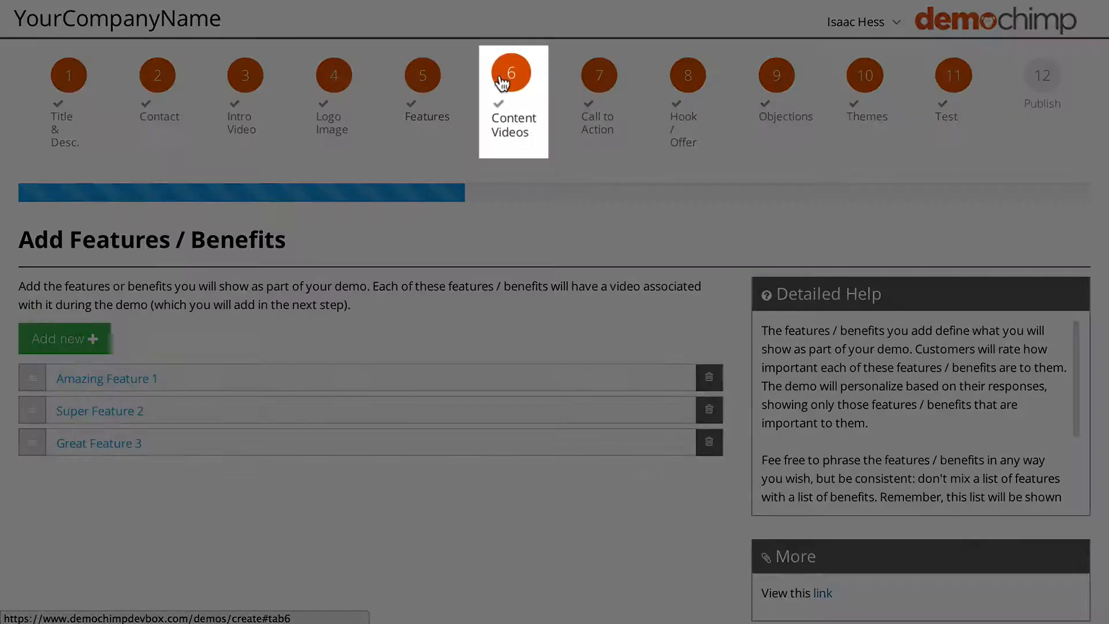
- Review step 6 Content Videos, scrolling through each feature's long video, short video and document
left_click(511, 73)
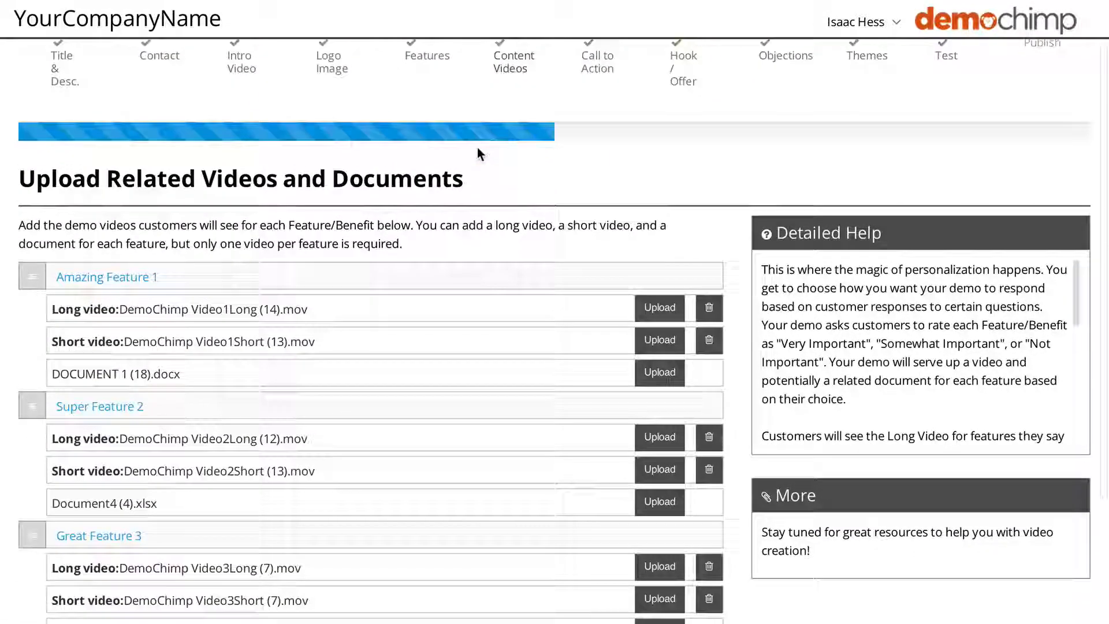
scroll("down", 3)
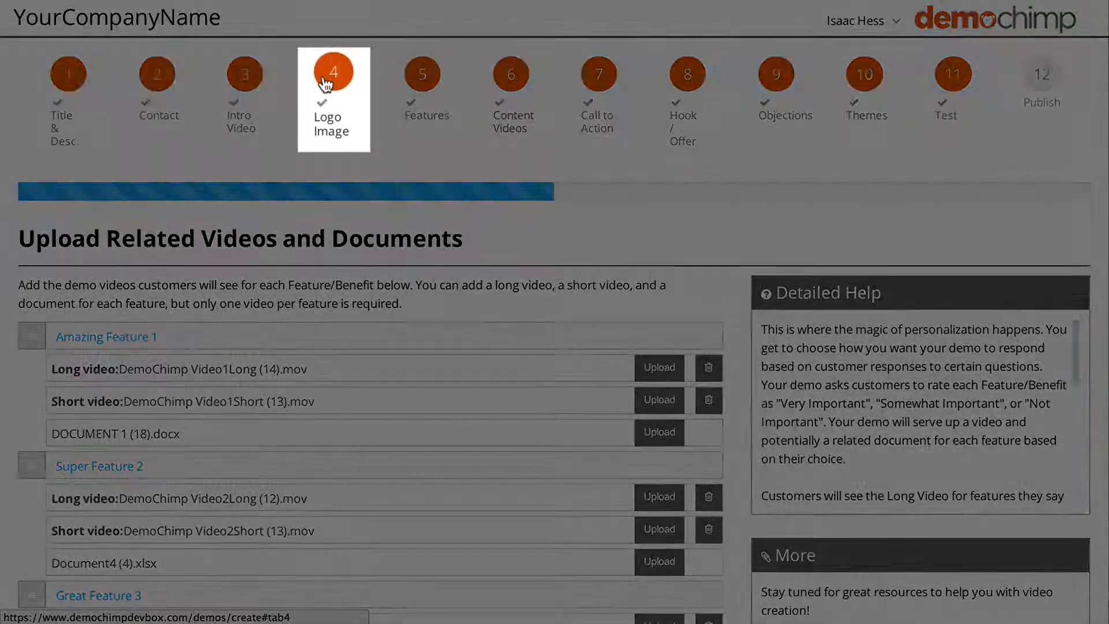
- Move to step 4 Logo Image on the way to the Themes colour settings
left_click(333, 73)
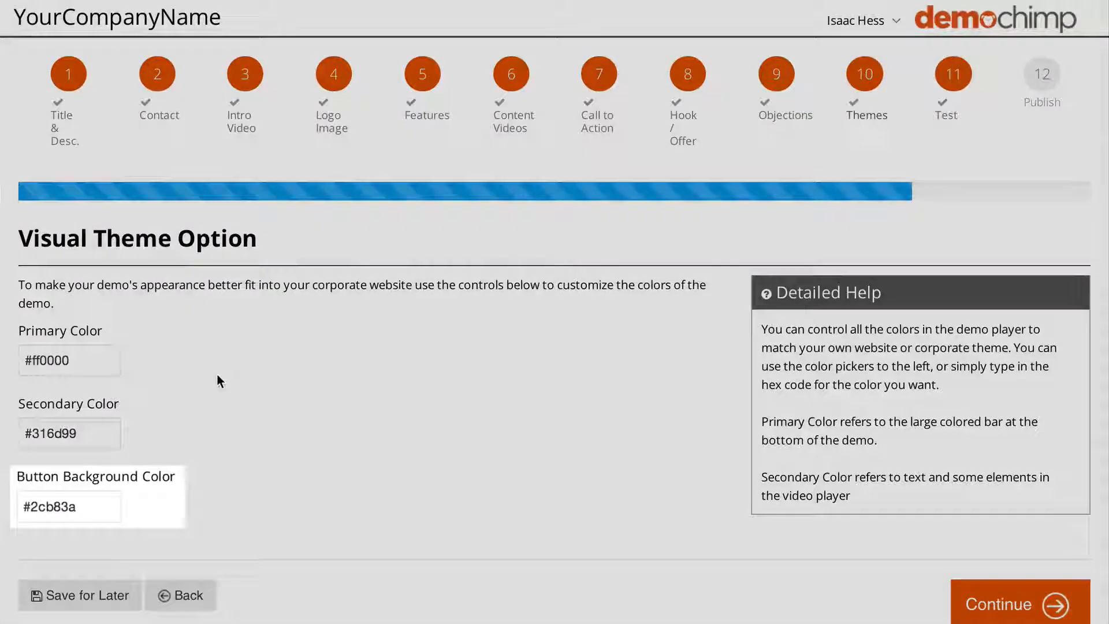
left_click(69, 359)
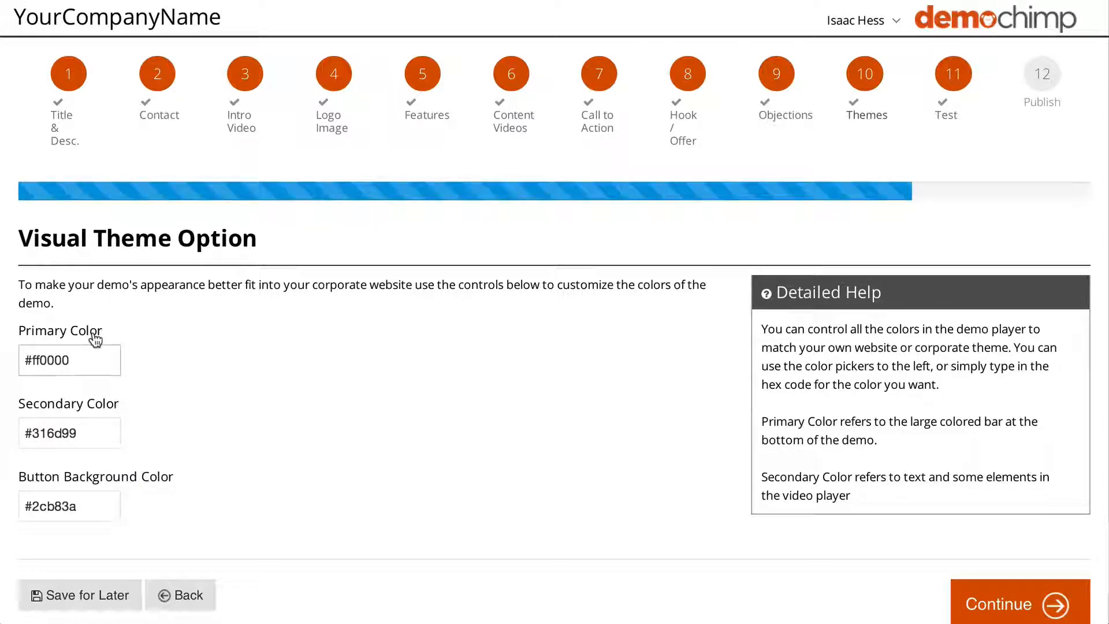
left_click(68, 359)
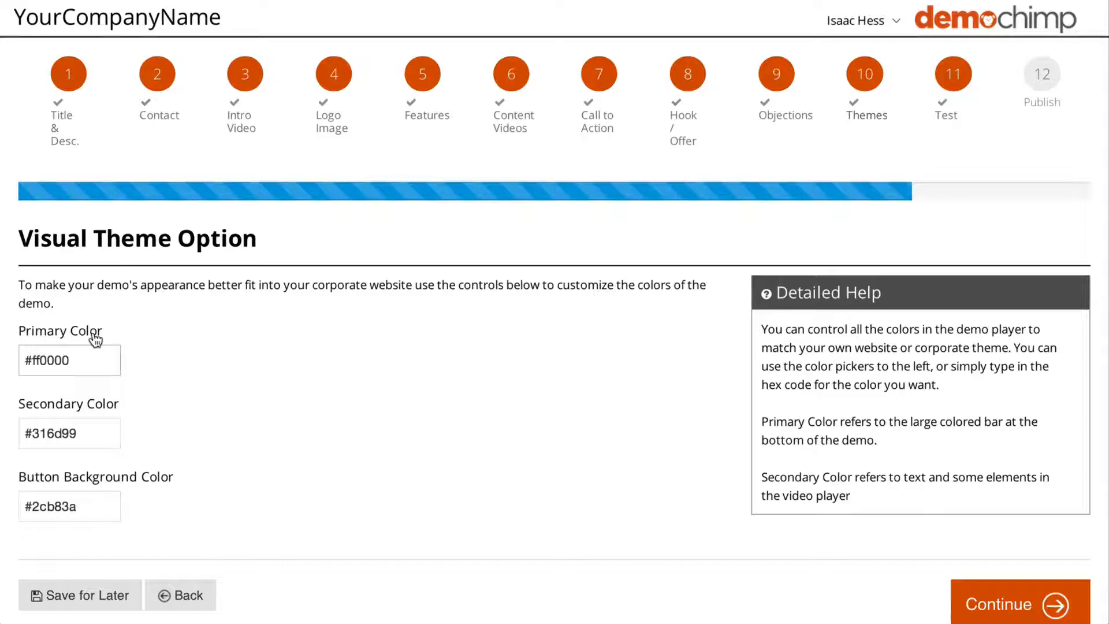
left_click(68, 74)
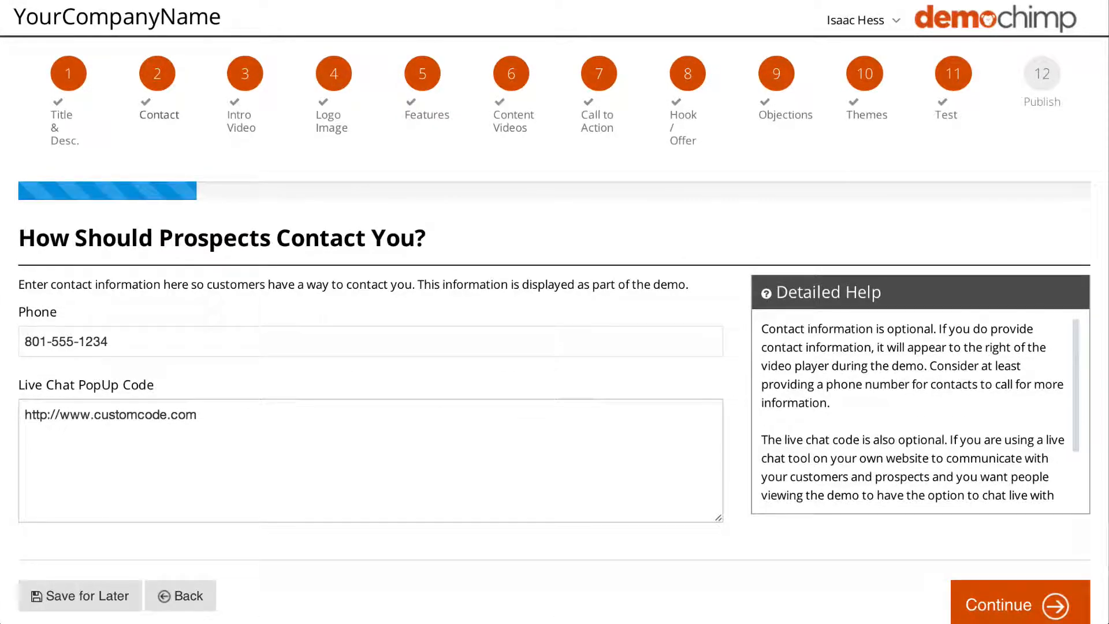
- Advance to step 9 Objections listing Objection 1 through Objection 4
left_click(1011, 605)
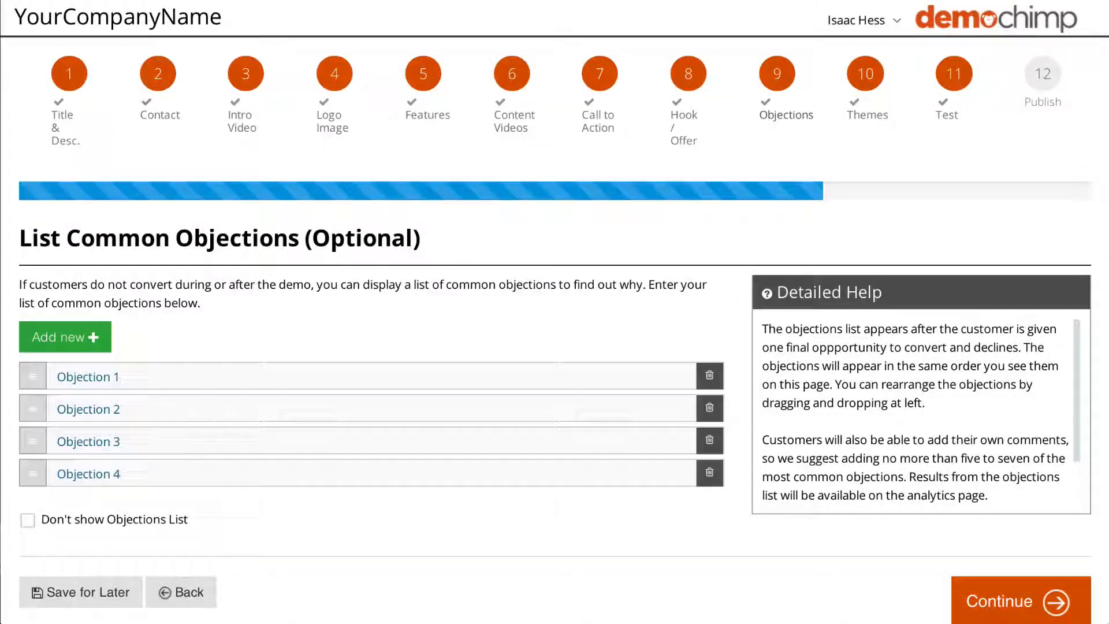
left_click(1016, 601)
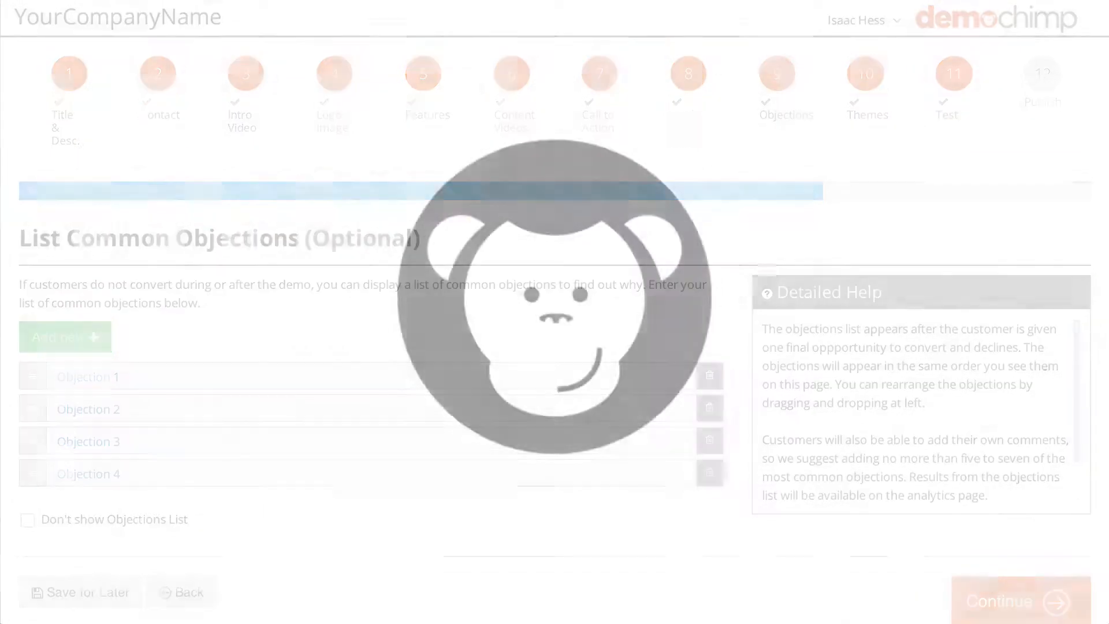